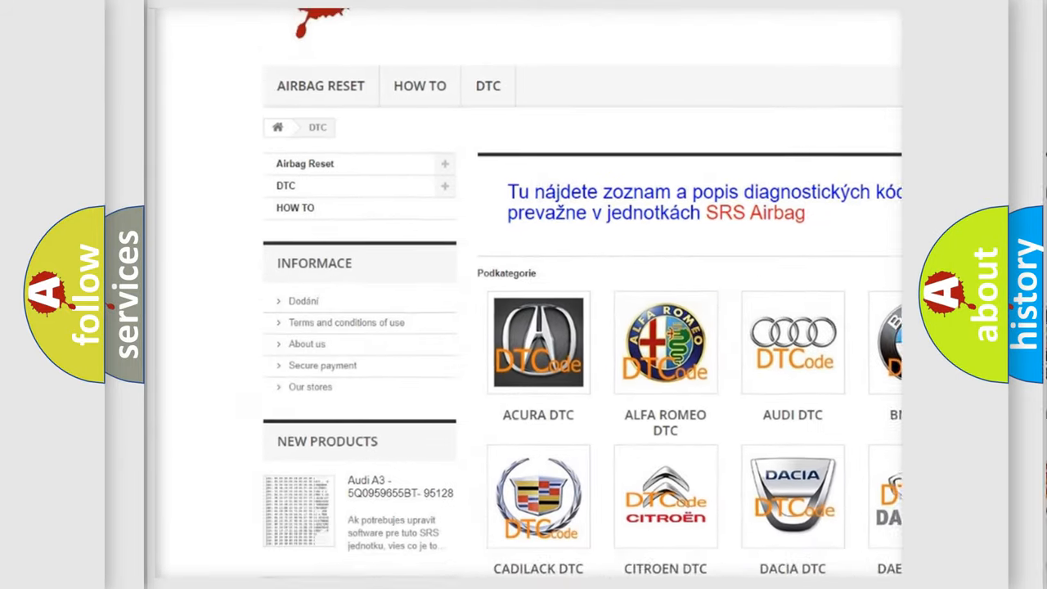
pyautogui.scroll(-3)
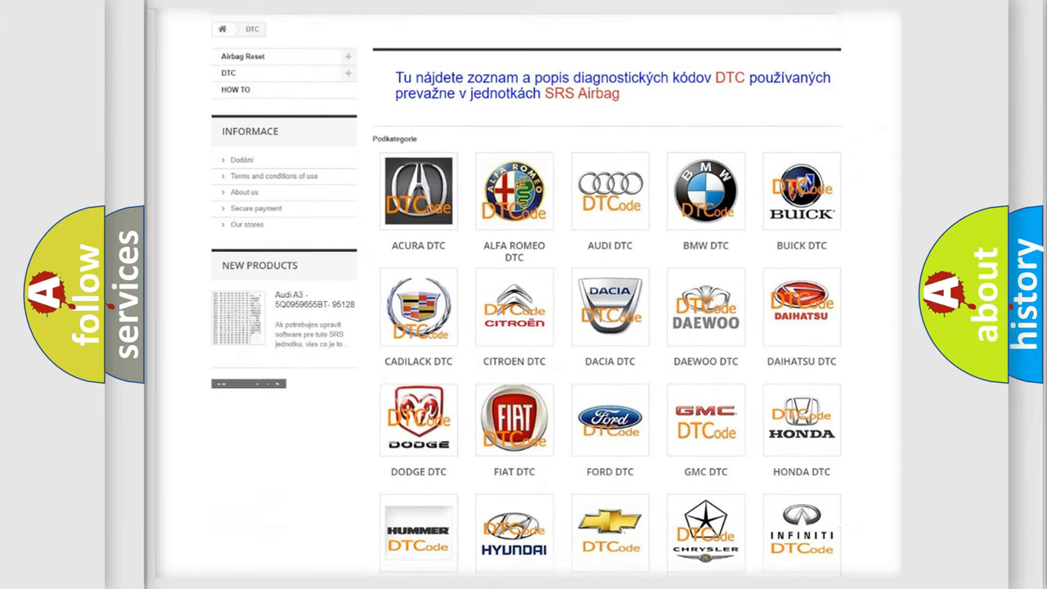
pyautogui.scroll(-3)
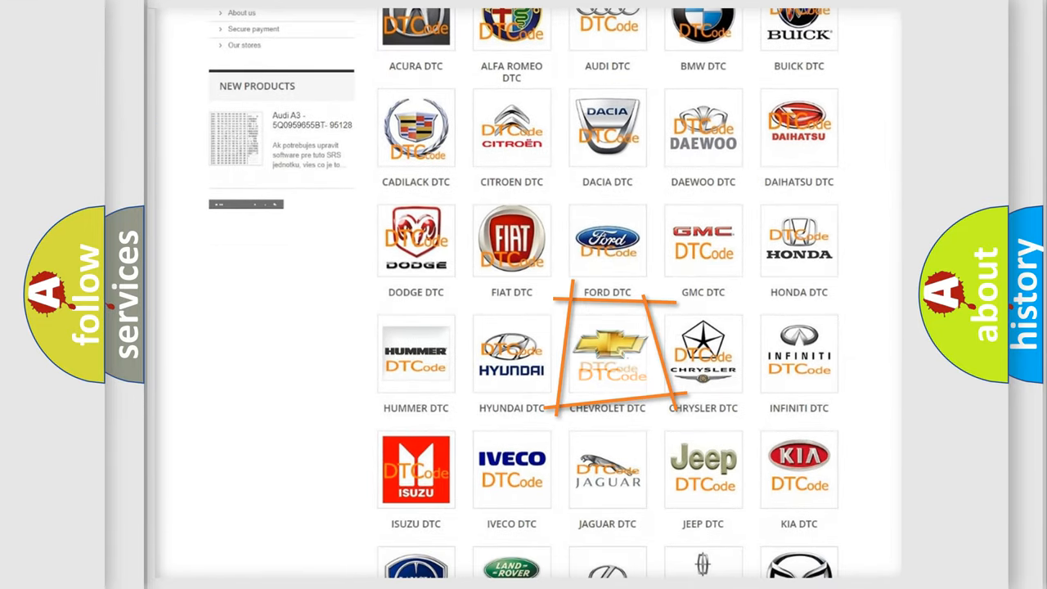